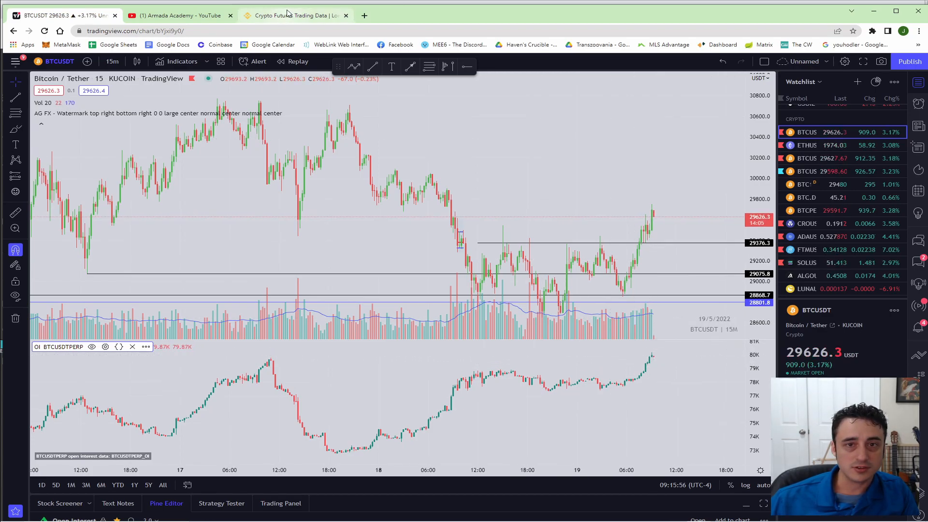
Step: Compare the TradingView OI pane with Binance's open interest figures, switching between tabs twice
click(294, 15)
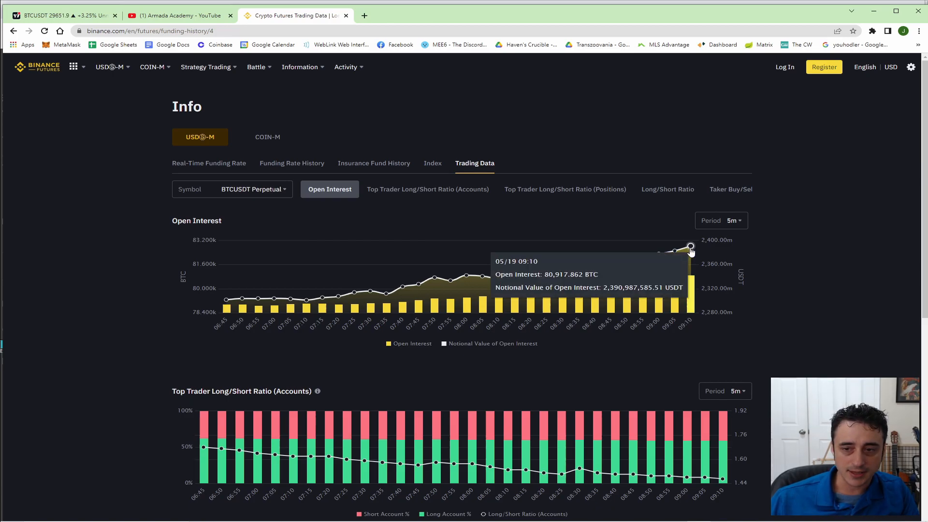
click(59, 16)
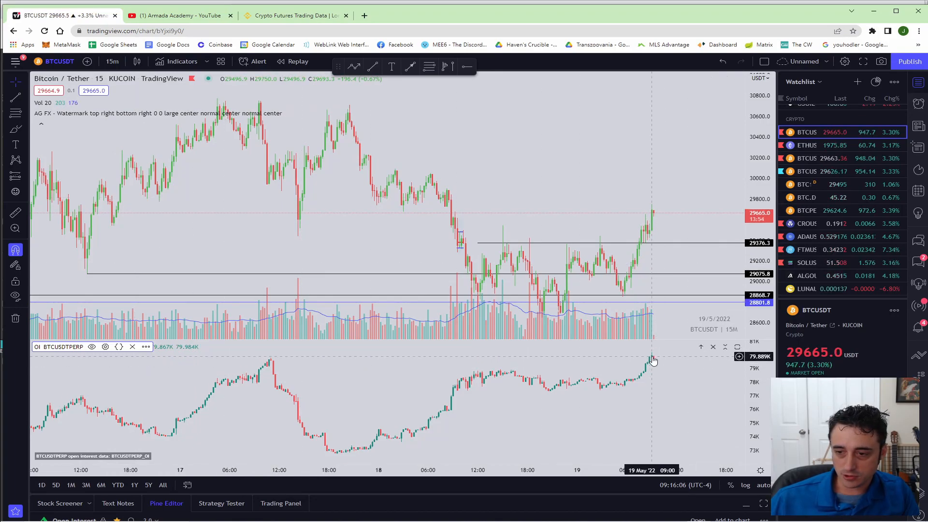
click(295, 15)
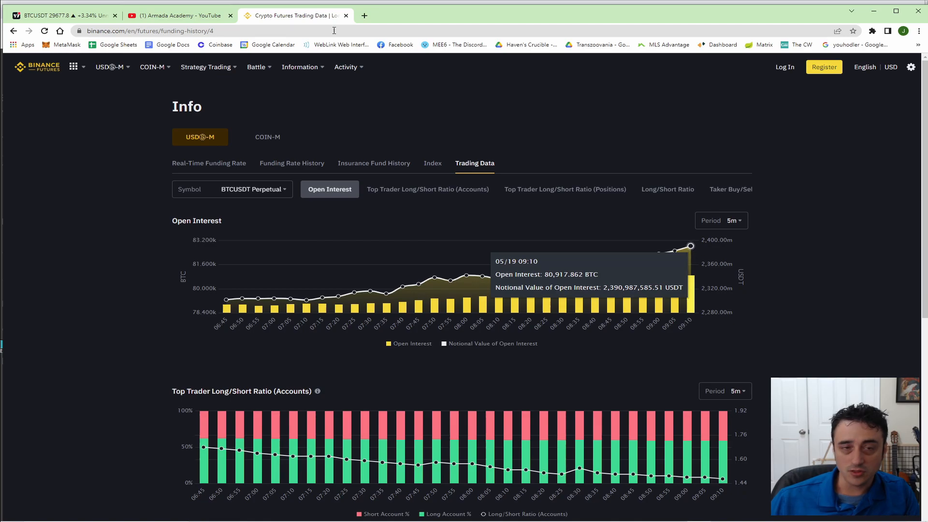
click(58, 15)
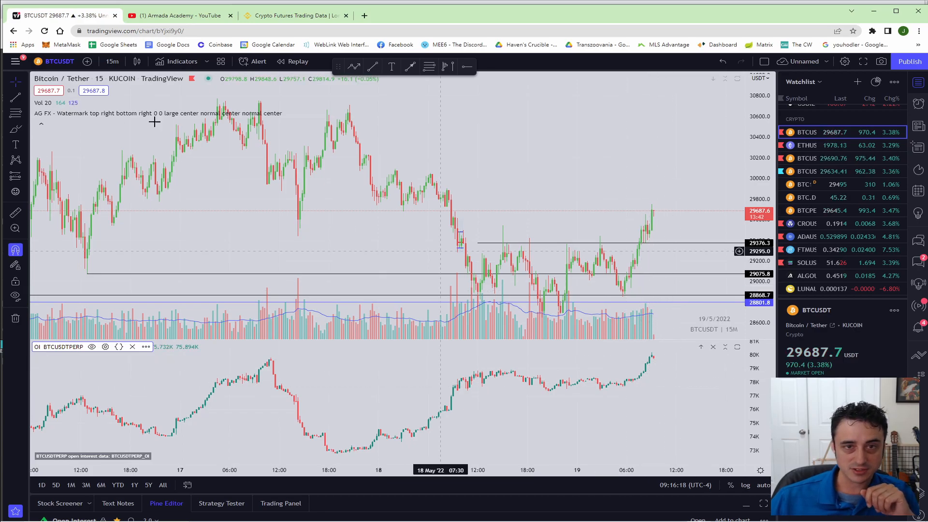
mouse_move(649, 349)
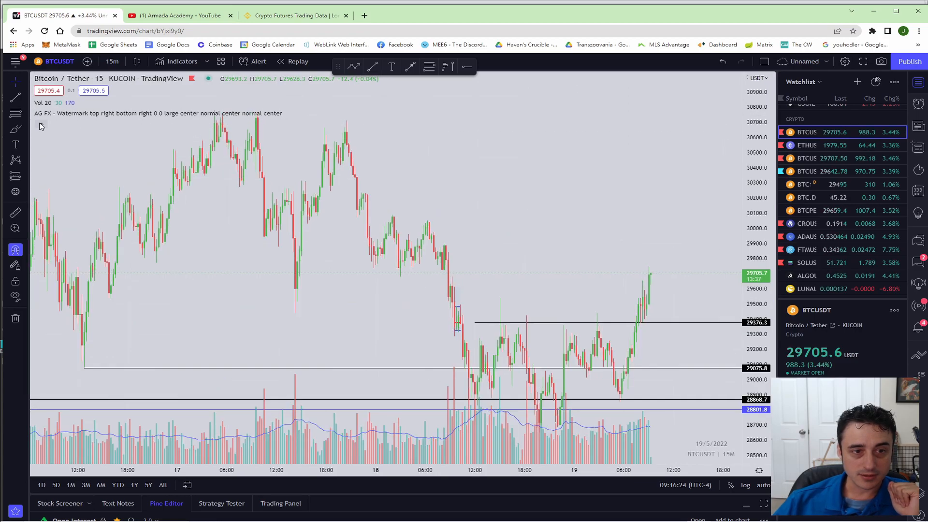
mouse_move(546, 216)
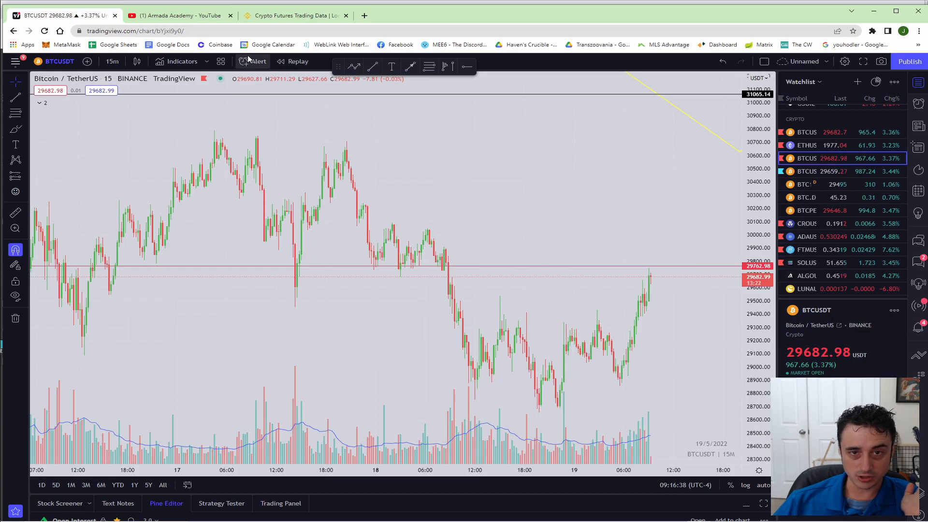
Step: Search indicators for 'open inter' and add the Open Interest script to the chart
click(180, 61)
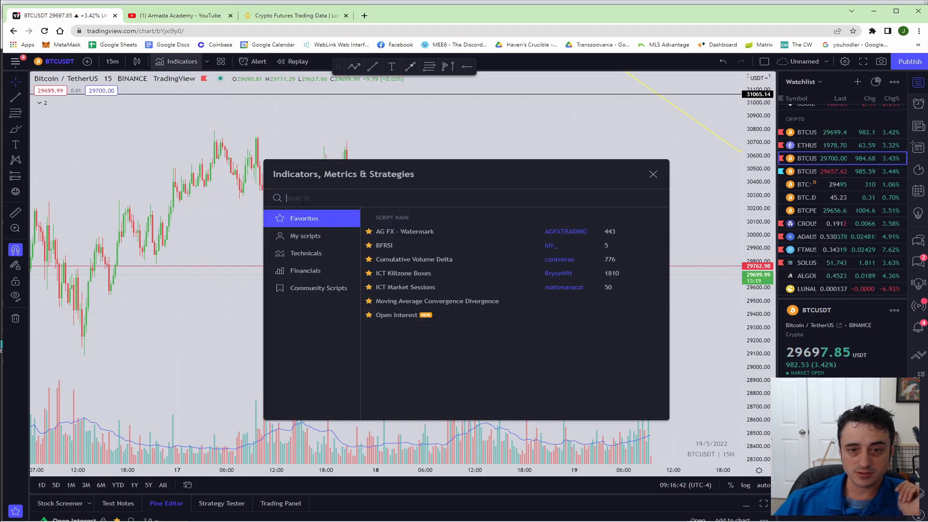
text(open inter)
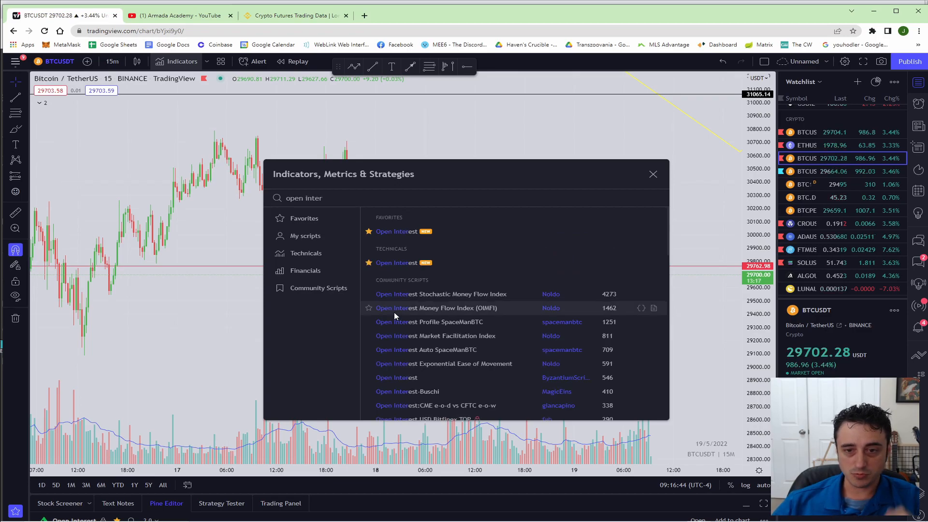
click(653, 174)
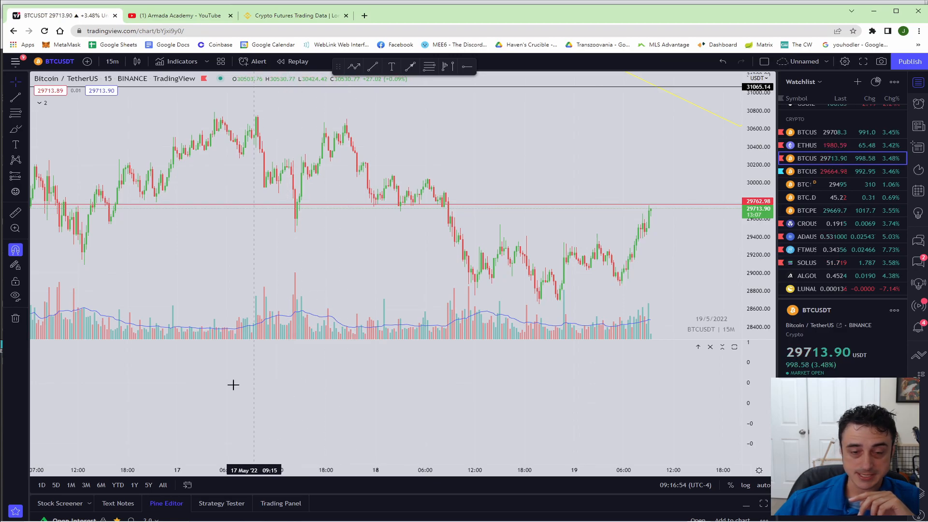
mouse_move(268, 380)
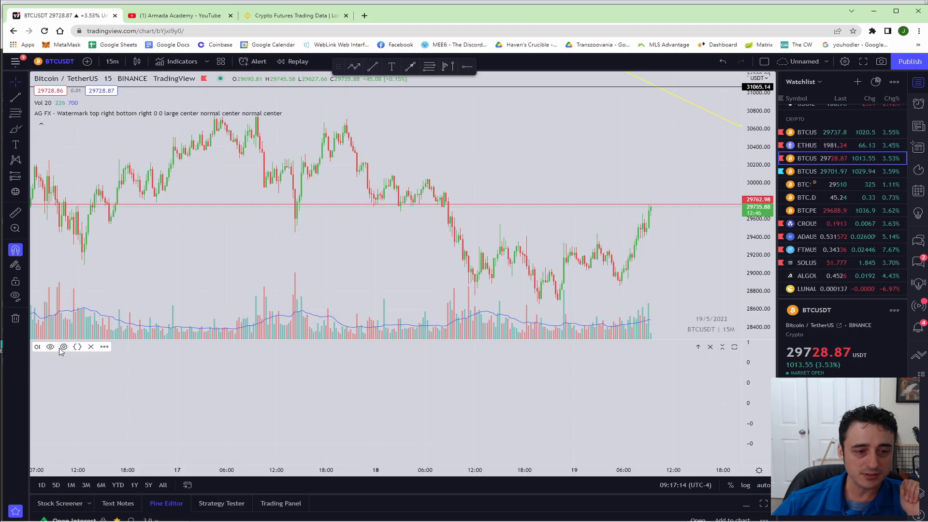
Step: Override the OI indicator's symbol by searching 'BTC PERP' for BTCUSDTPERP
click(63, 347)
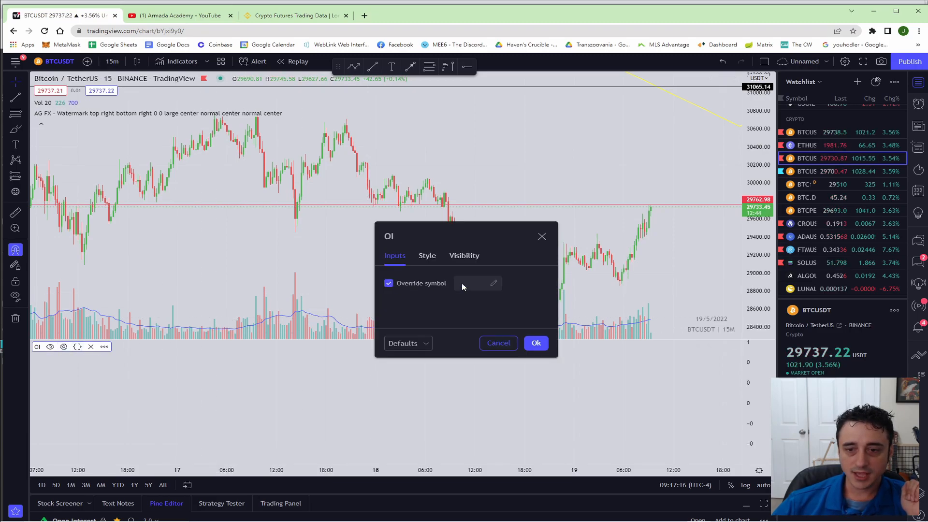
click(477, 283)
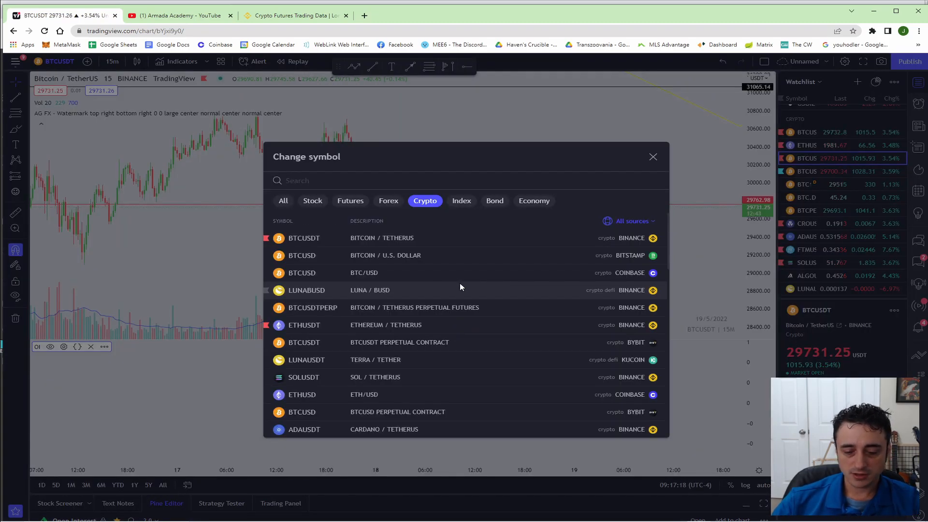
text(BTC PERP)
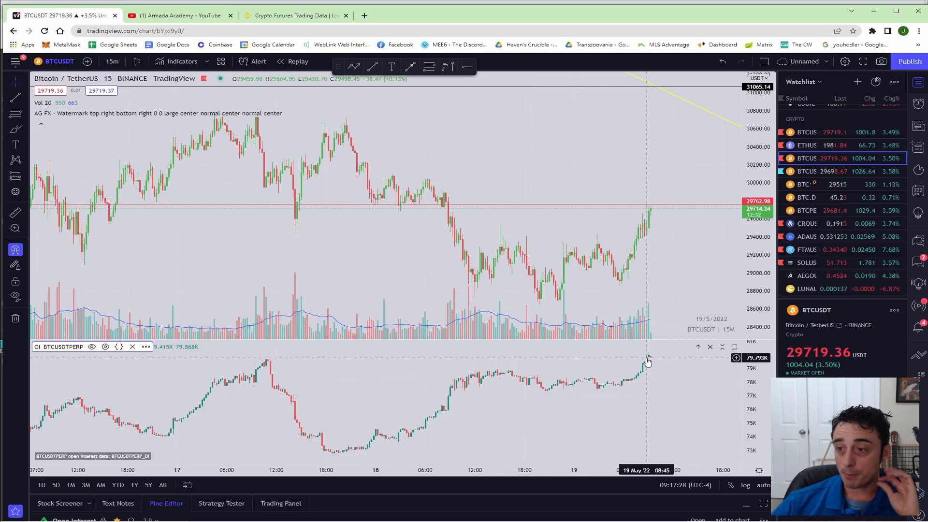
Step: Switch the chart to Cardano / Tether and override OI symbol to ADAPERP
click(806, 237)
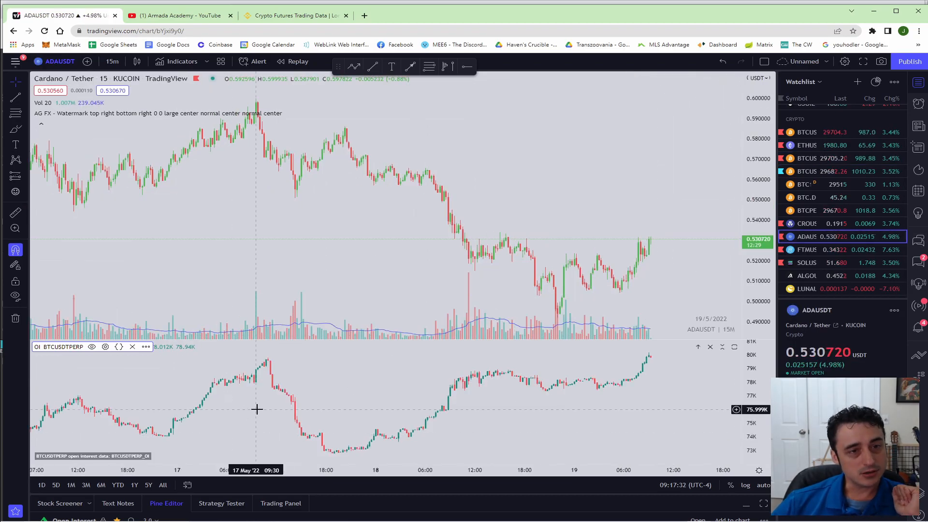
mouse_move(654, 354)
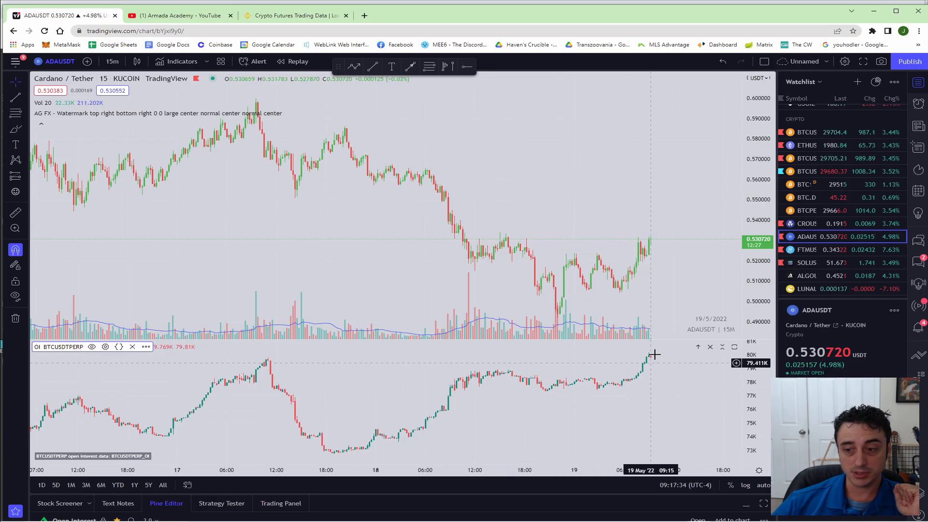
mouse_move(382, 376)
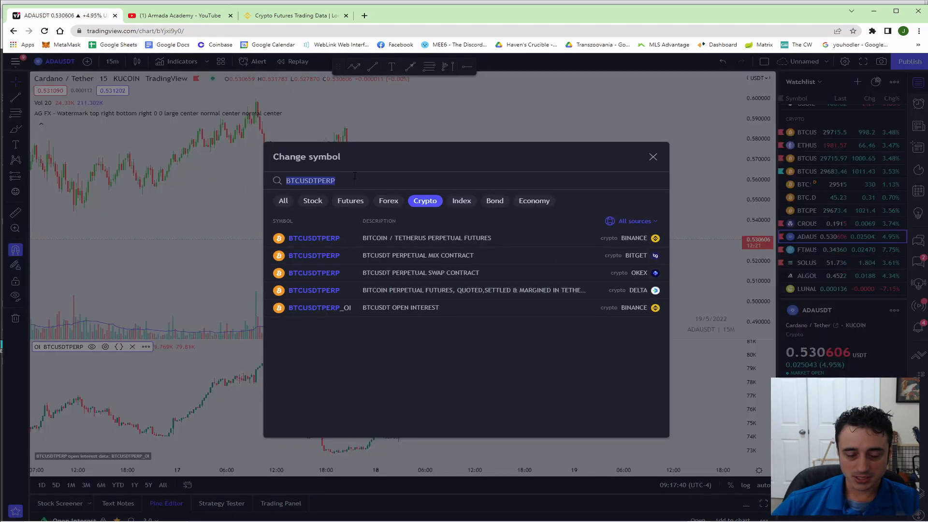
text(ADA PERP)
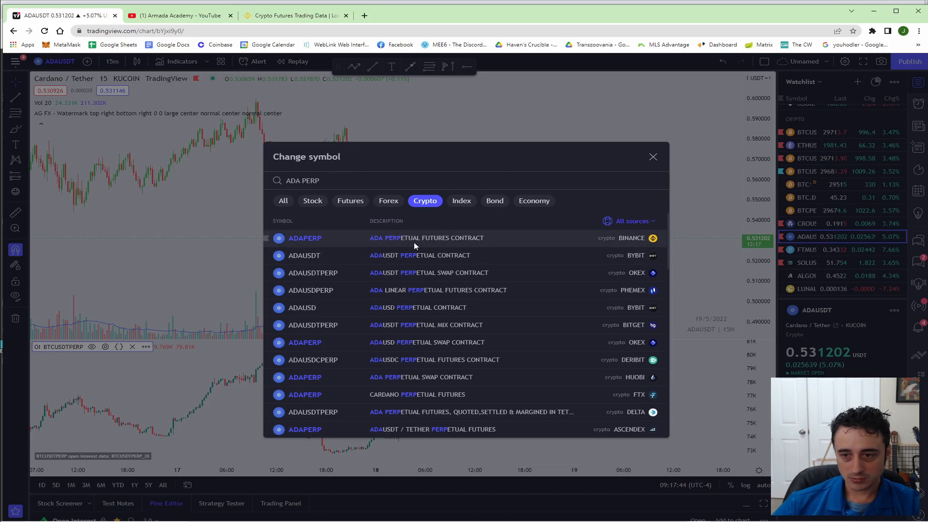
click(305, 237)
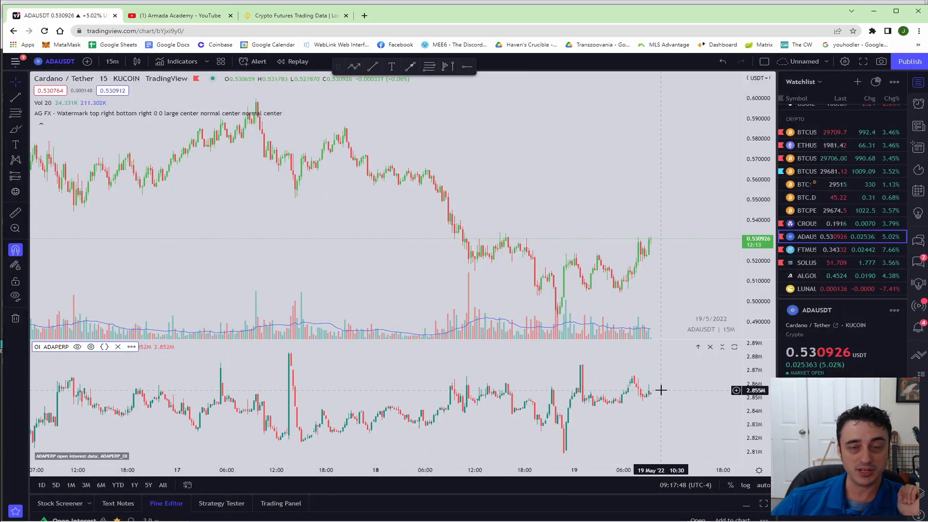
mouse_move(649, 412)
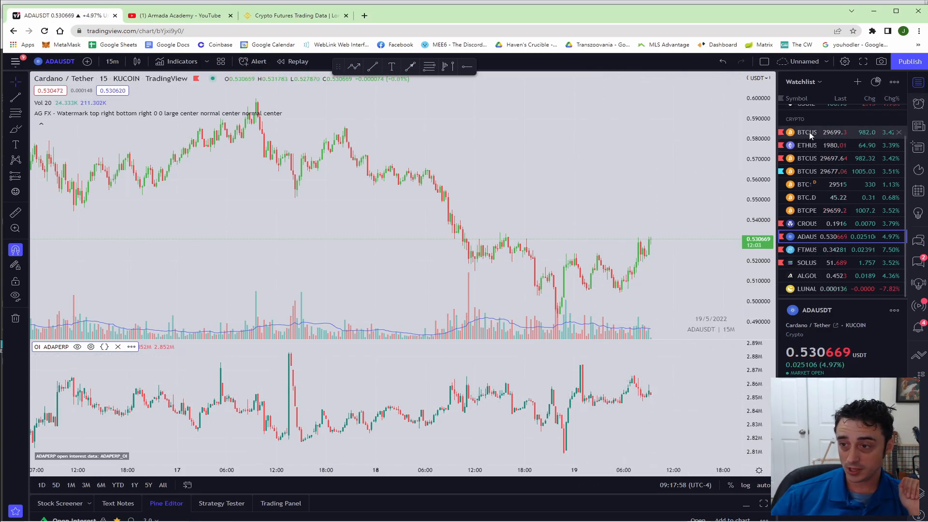
Step: Switch the chart back to Bitcoin / Tether and search 'BTC' for the OI override
click(806, 132)
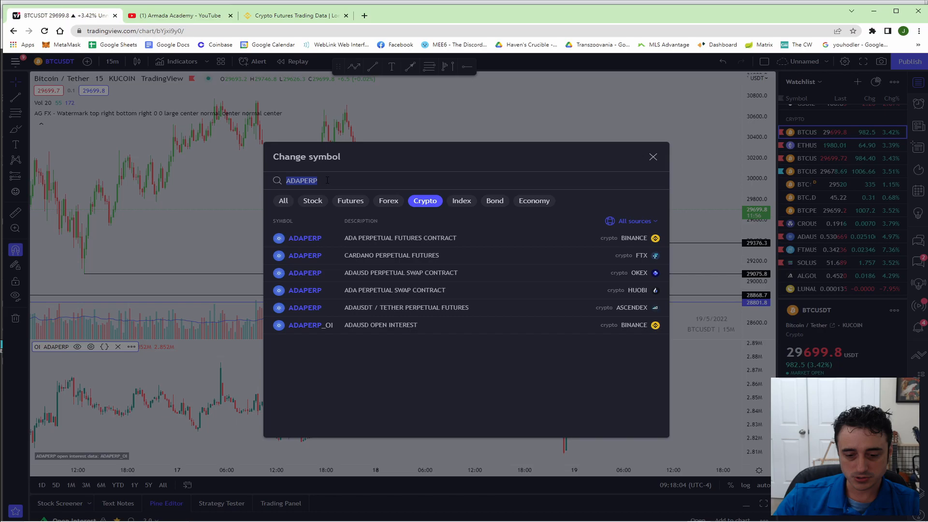
text(BTC)
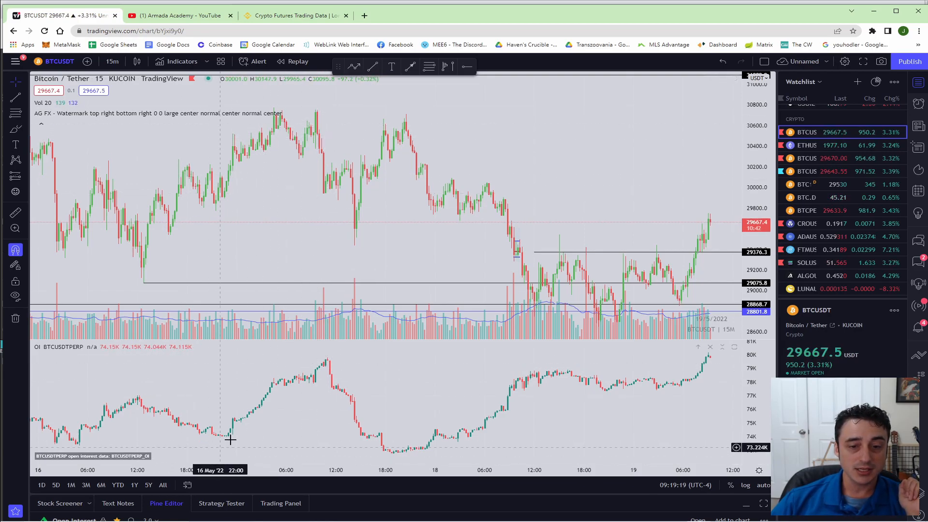
mouse_move(349, 199)
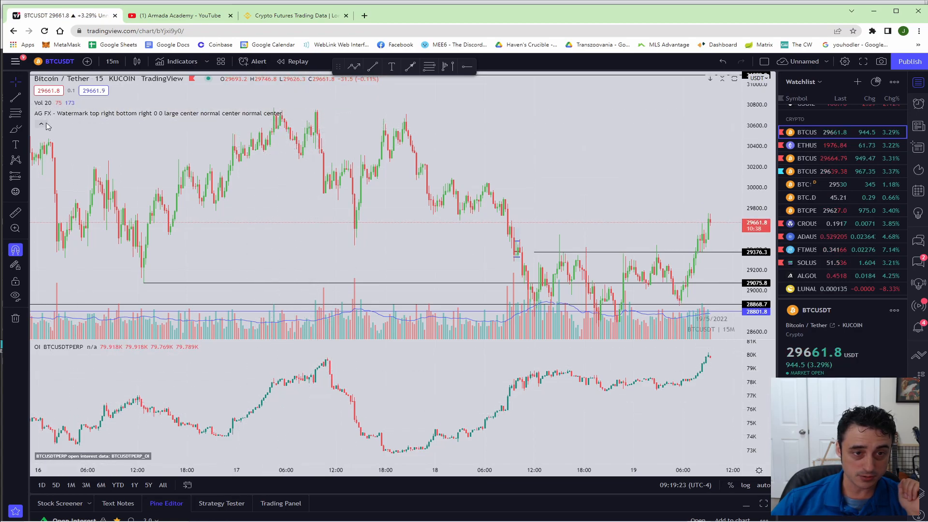
mouse_move(288, 107)
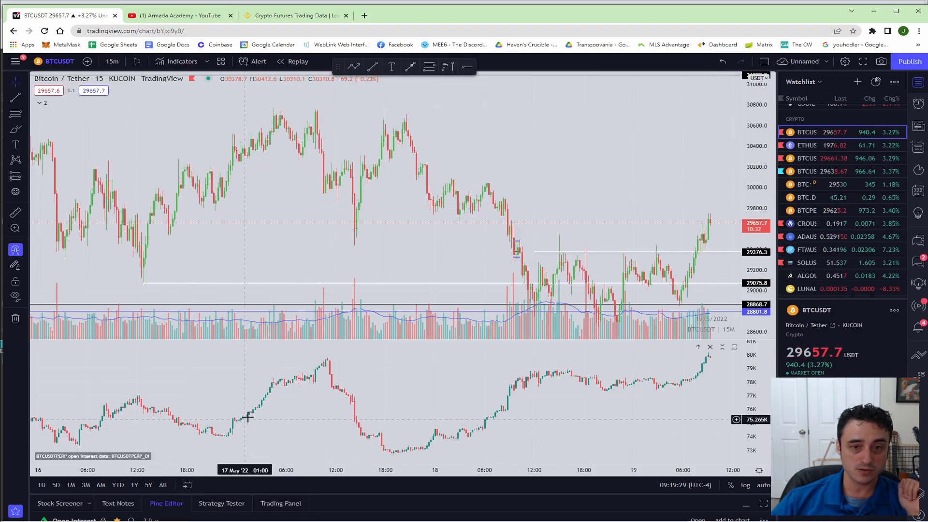
mouse_move(320, 131)
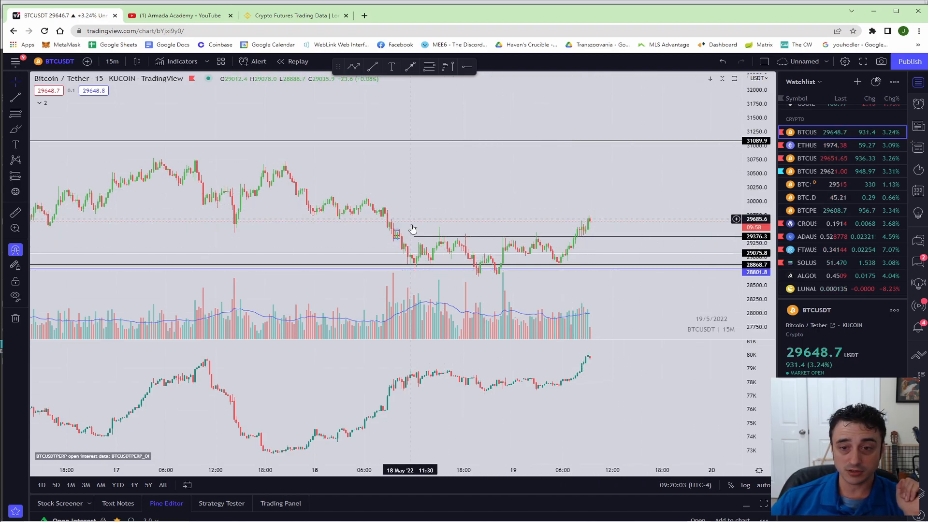
click(111, 61)
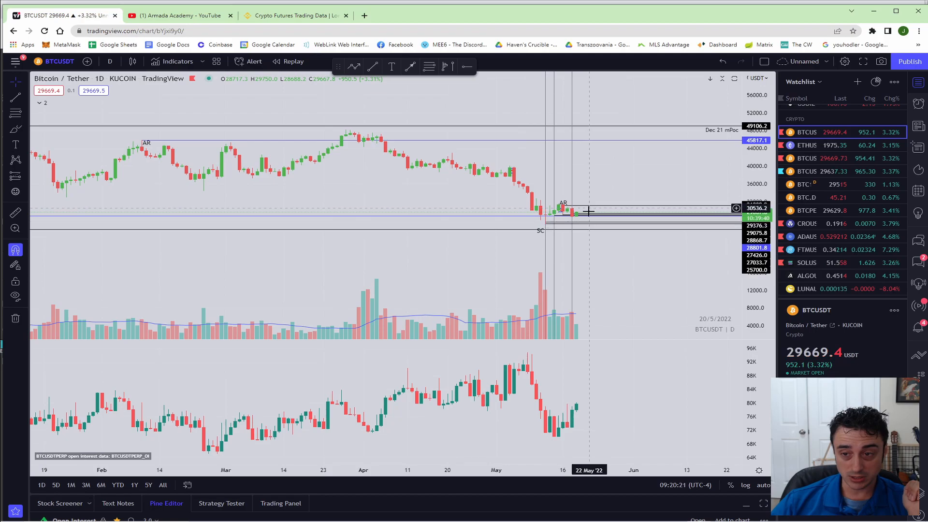
mouse_move(620, 192)
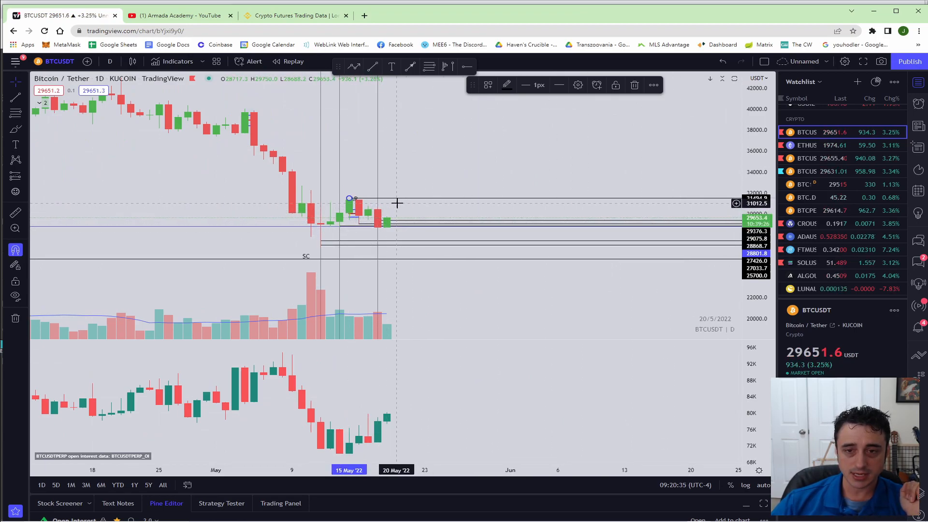
mouse_move(463, 144)
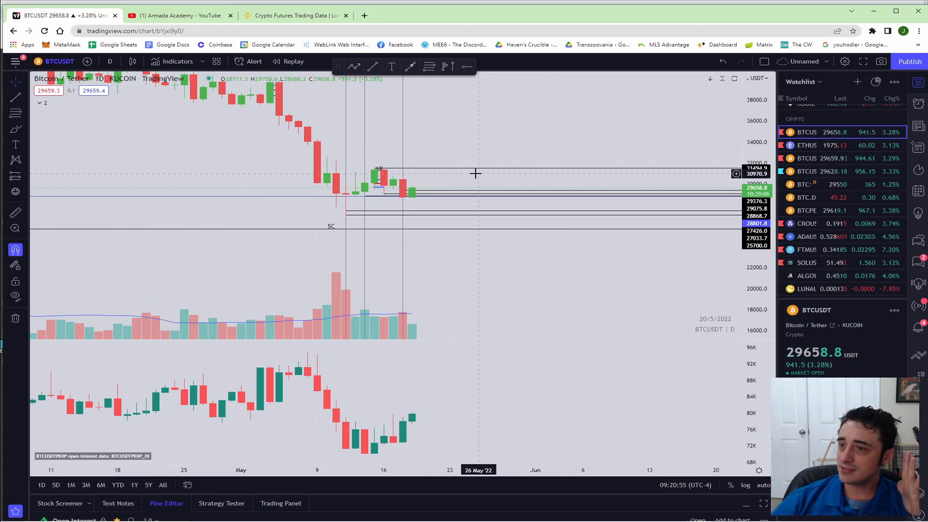
mouse_move(44, 104)
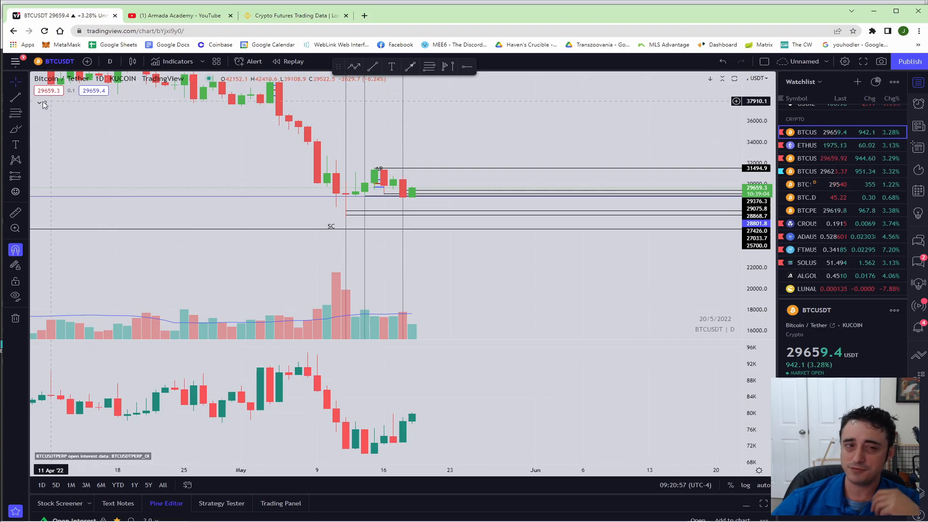